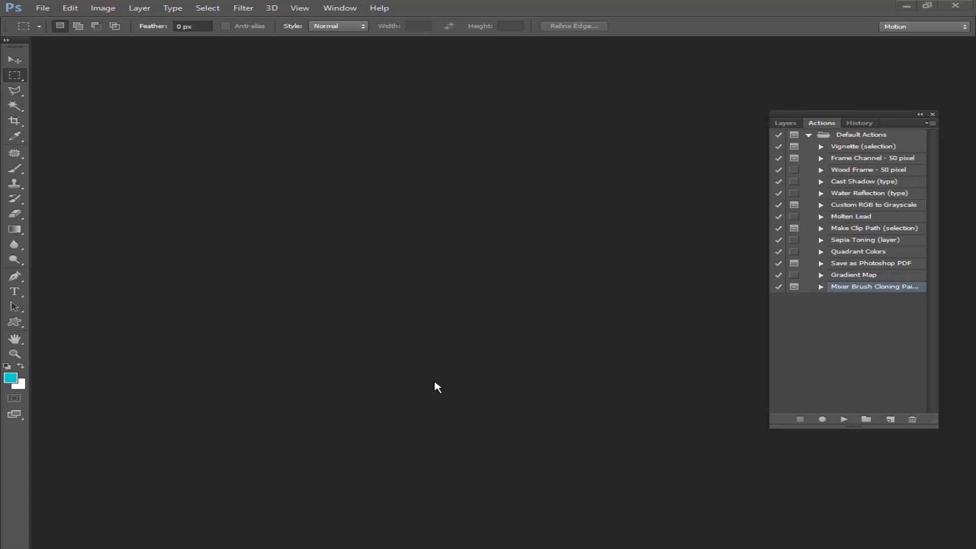
mouse_move(432, 389)
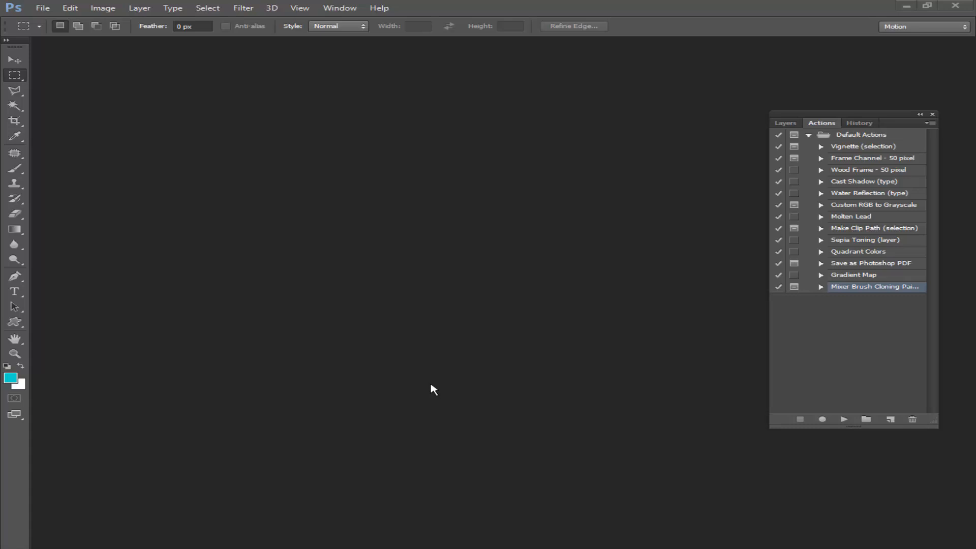
mouse_move(428, 384)
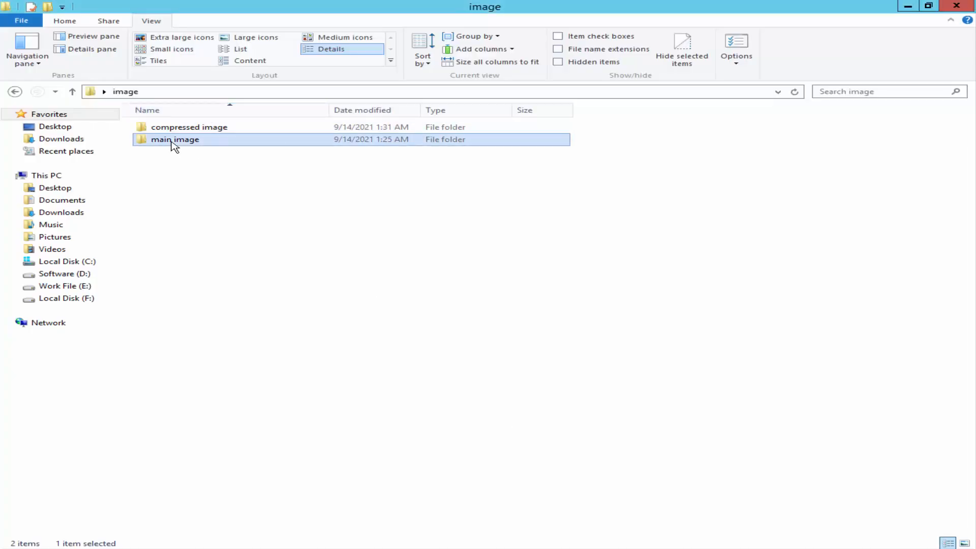
Check in the main image folder that the original IMG_0180 is 6.62 MB
double_click(175, 139)
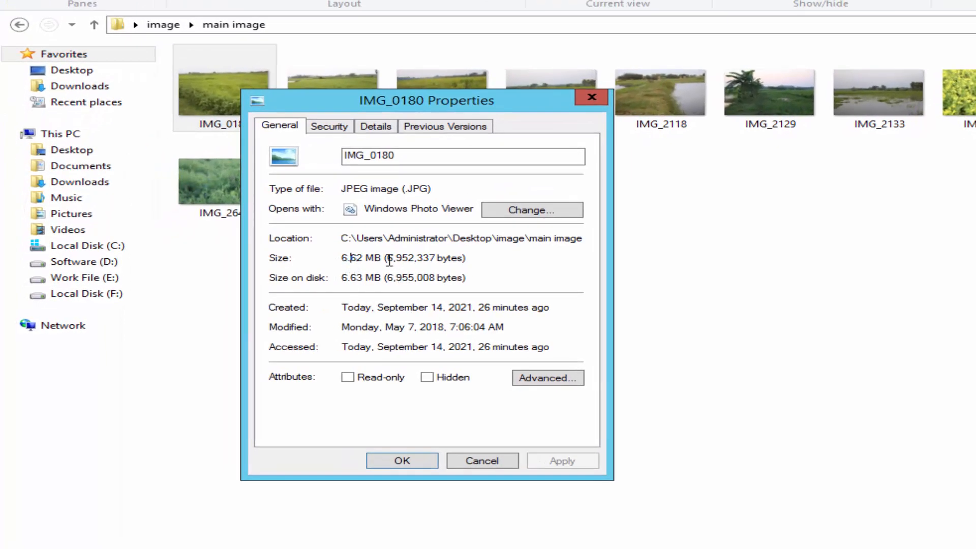
left_click(481, 461)
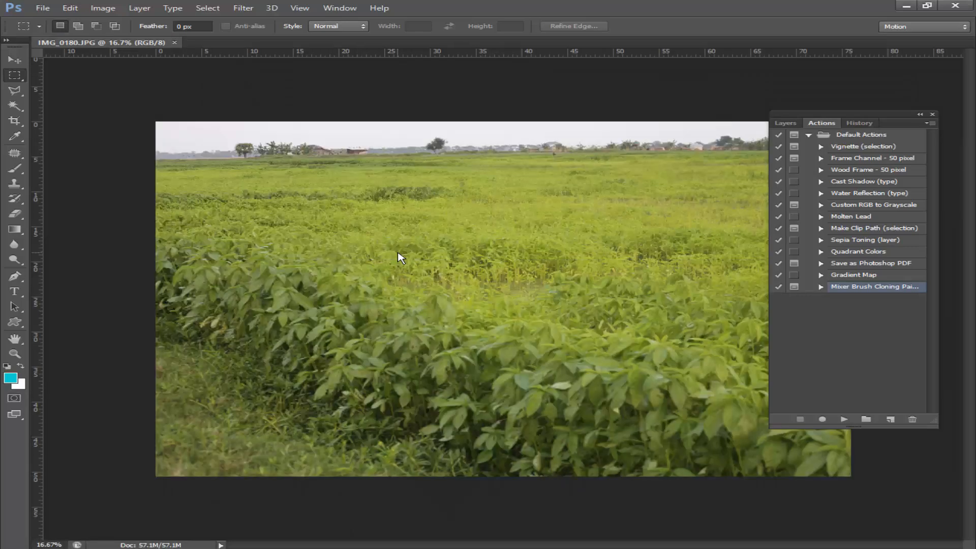
mouse_move(379, 198)
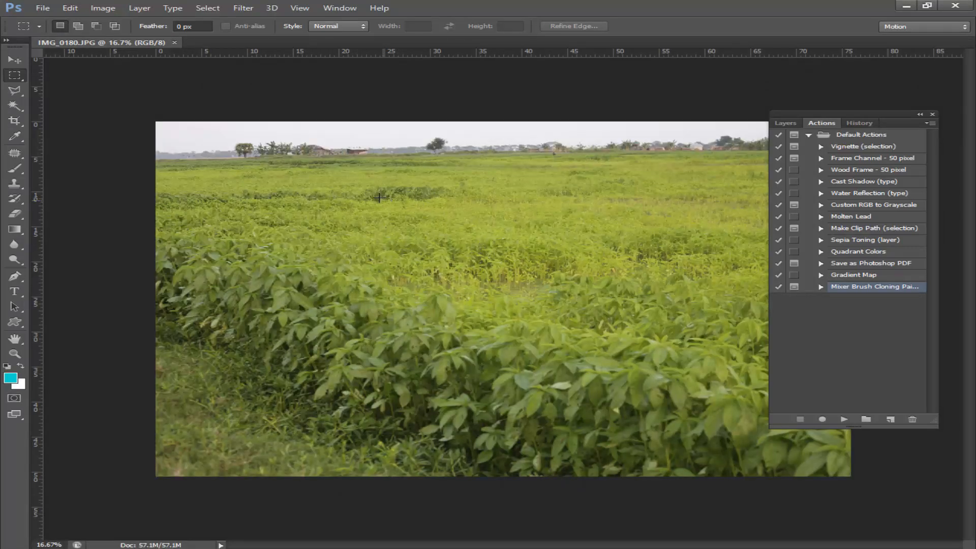
mouse_move(410, 192)
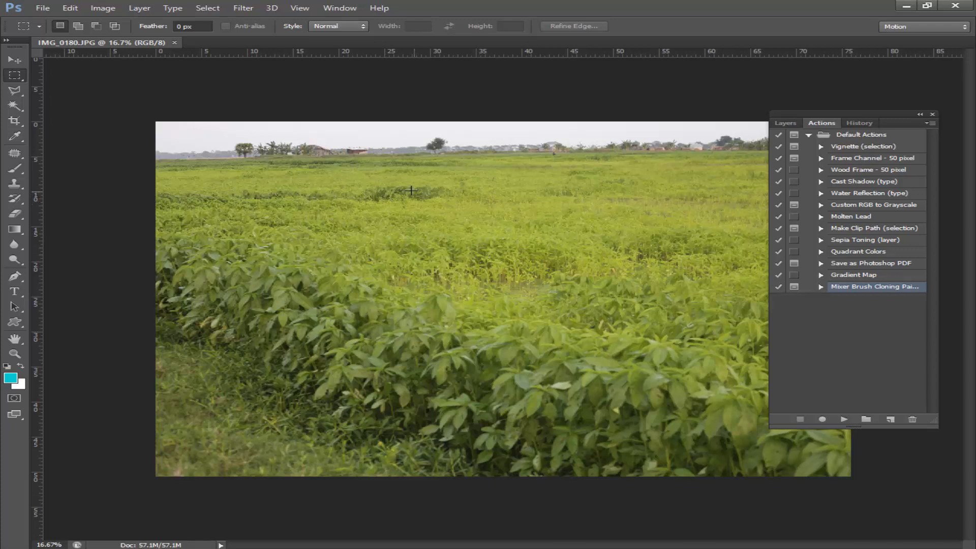
mouse_move(457, 165)
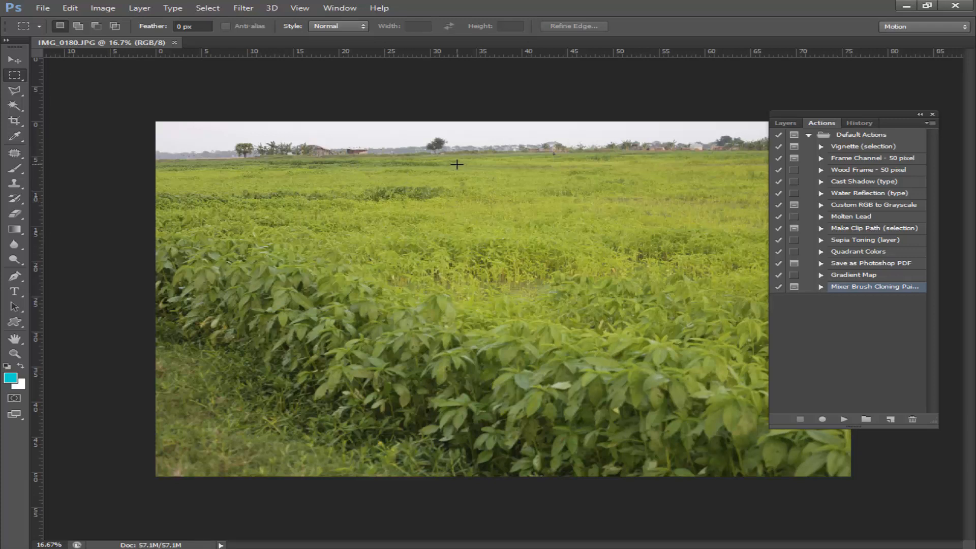
mouse_move(440, 182)
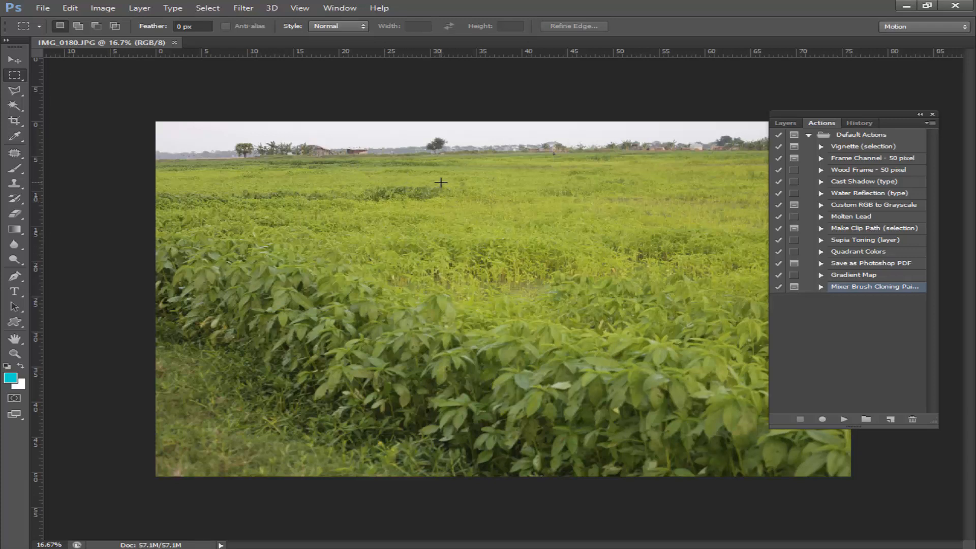
left_click(340, 8)
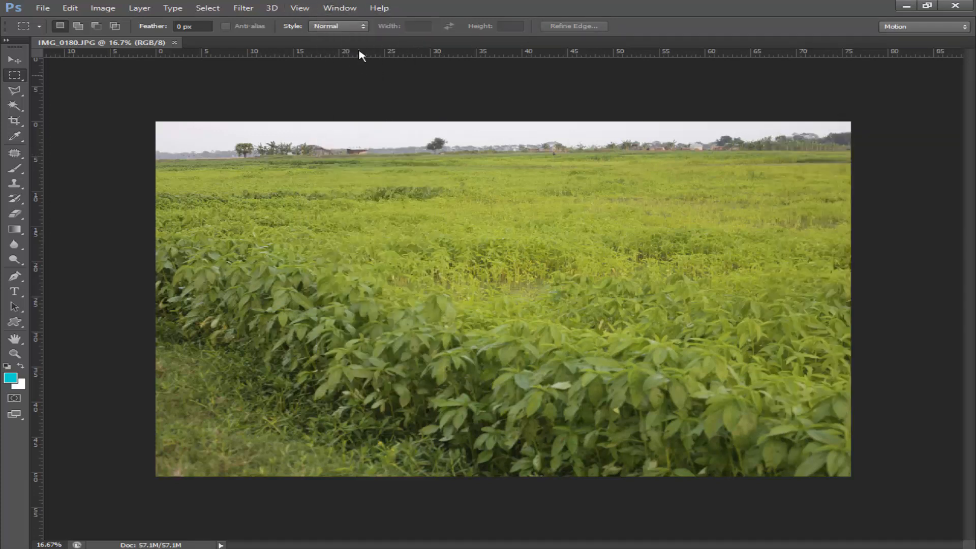
left_click(340, 8)
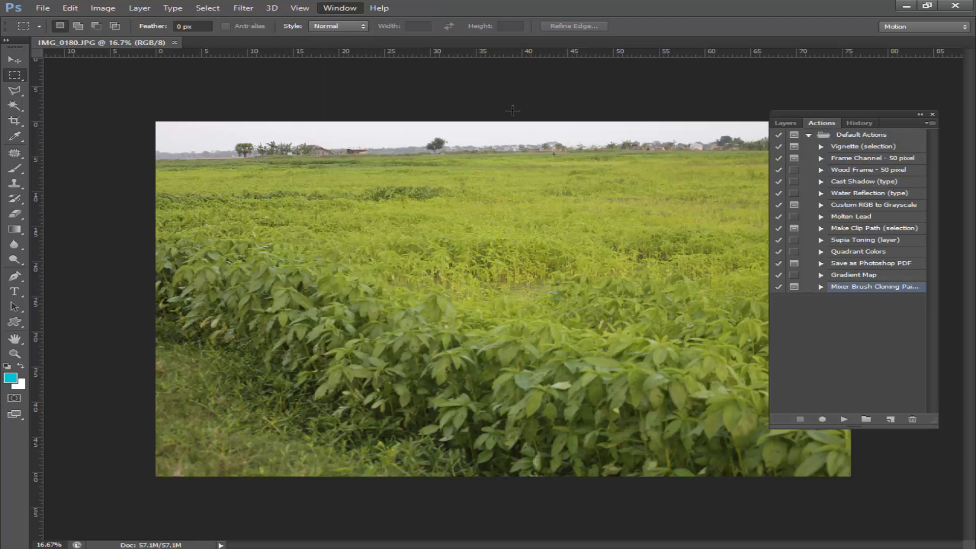
mouse_move(890, 319)
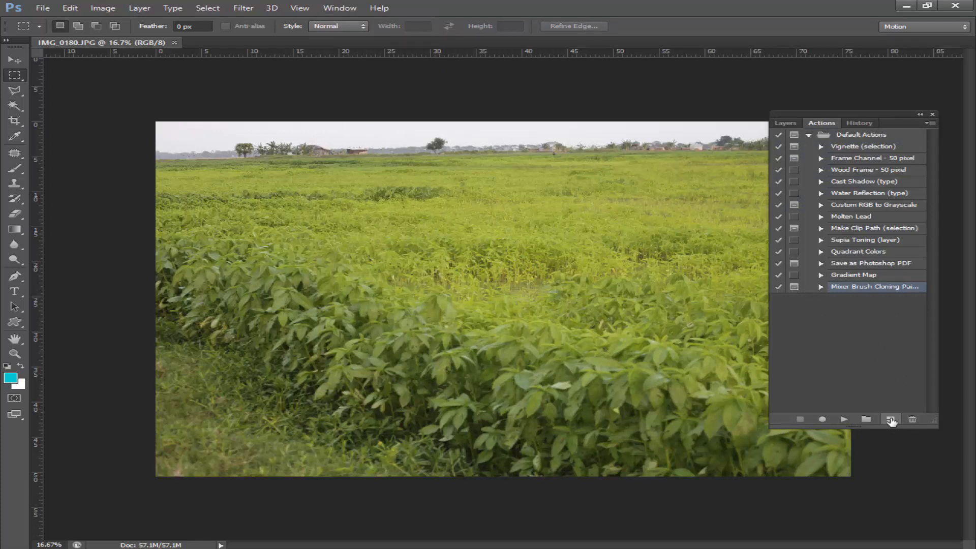
Create and start recording Action 1 with F2 as its function key
left_click(891, 419)
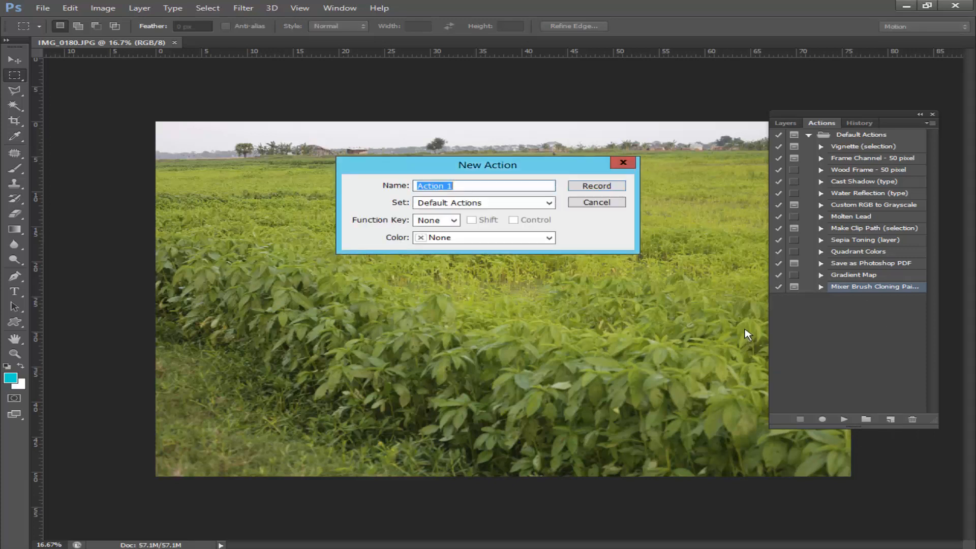
left_click(453, 220)
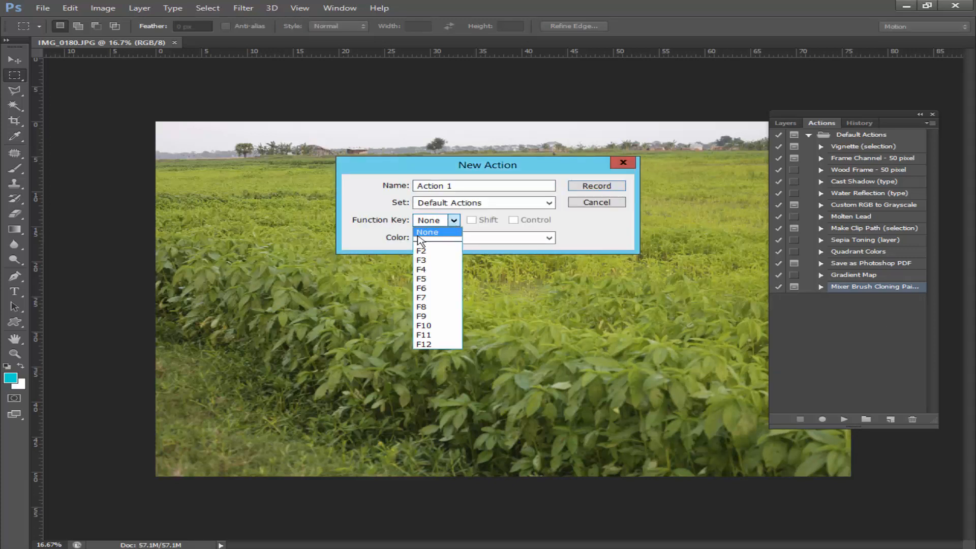
left_click(422, 250)
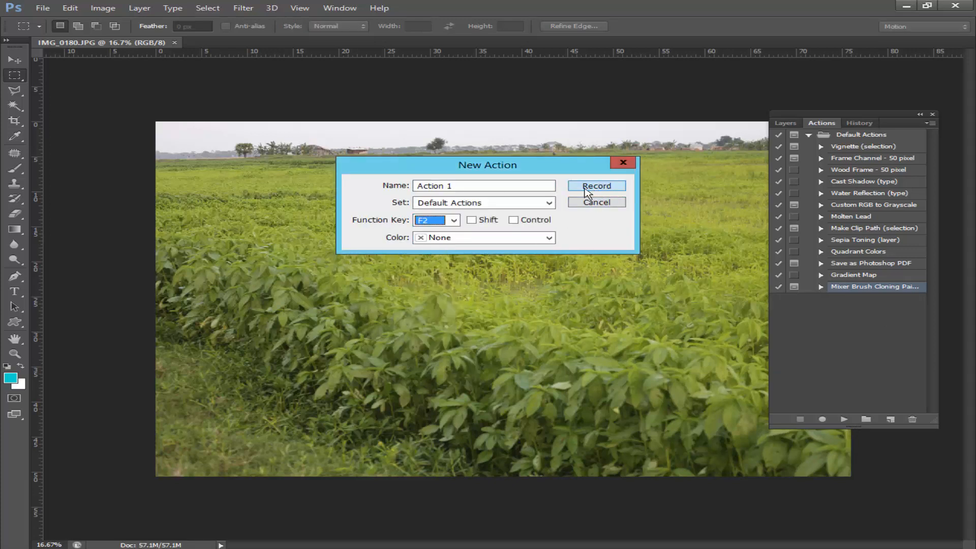
left_click(595, 185)
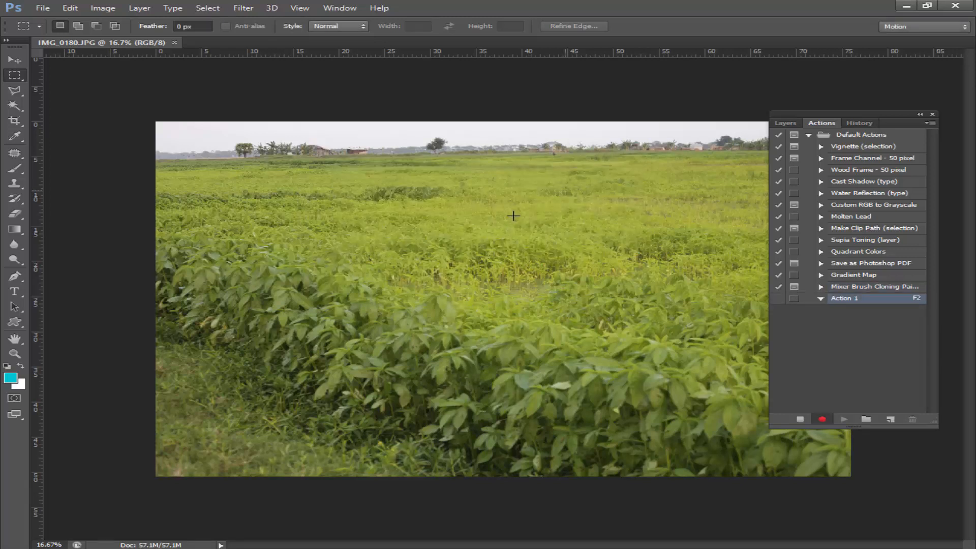
Save IMG_0180 for Web as JPEG High quality 60 into the compressed image folder
left_click(42, 8)
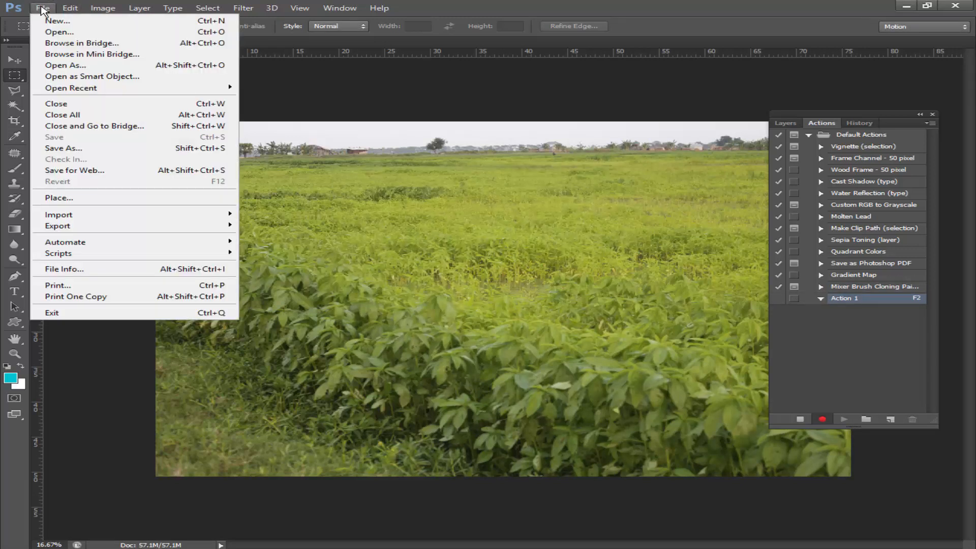
mouse_move(74, 170)
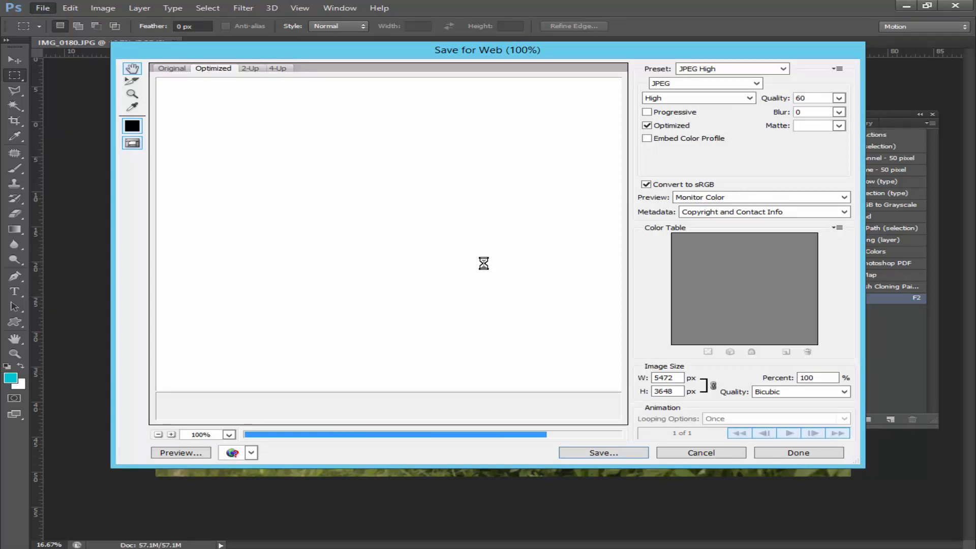
left_click(602, 453)
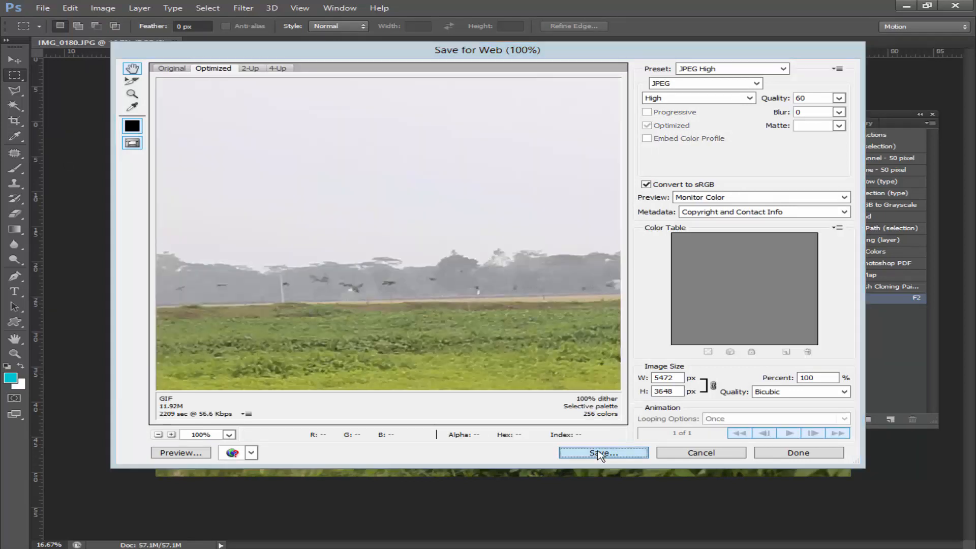
left_click(601, 453)
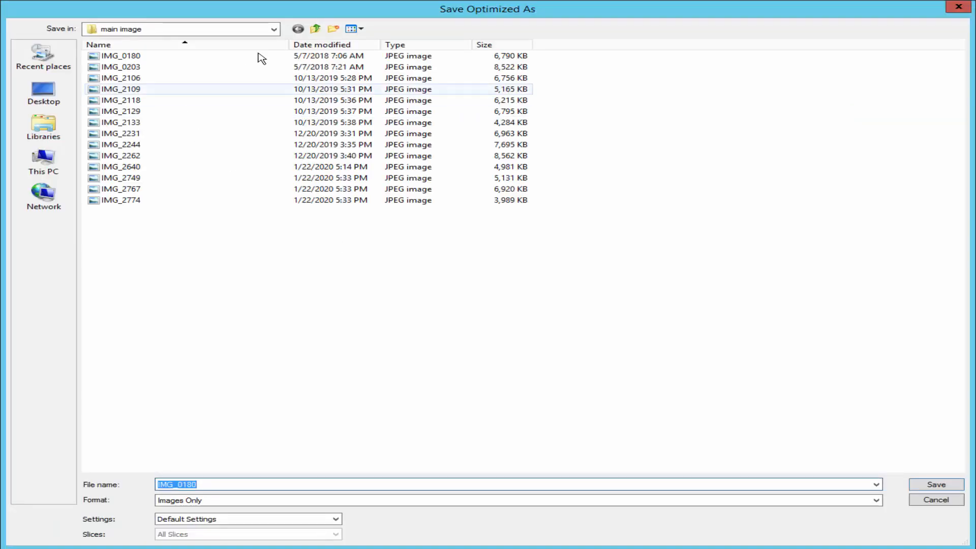
left_click(315, 28)
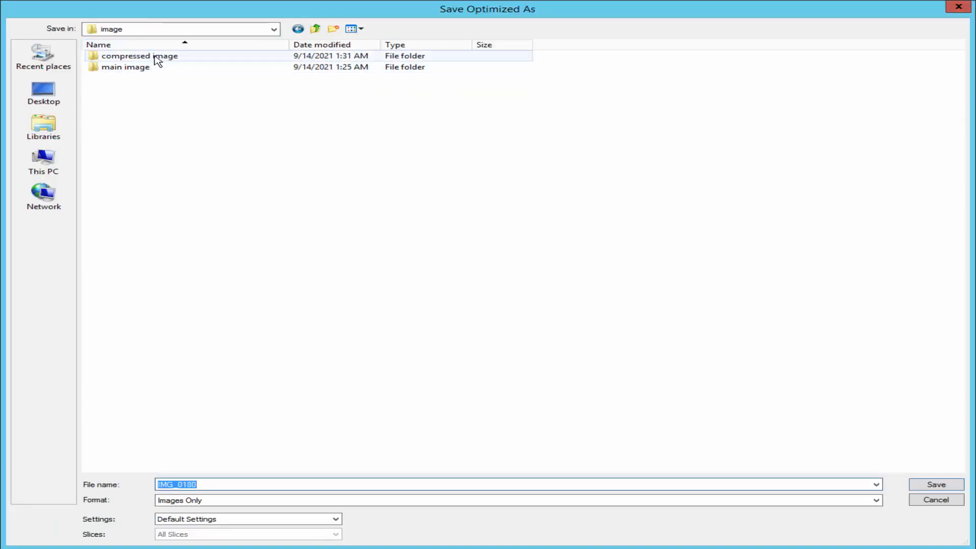
double_click(140, 55)
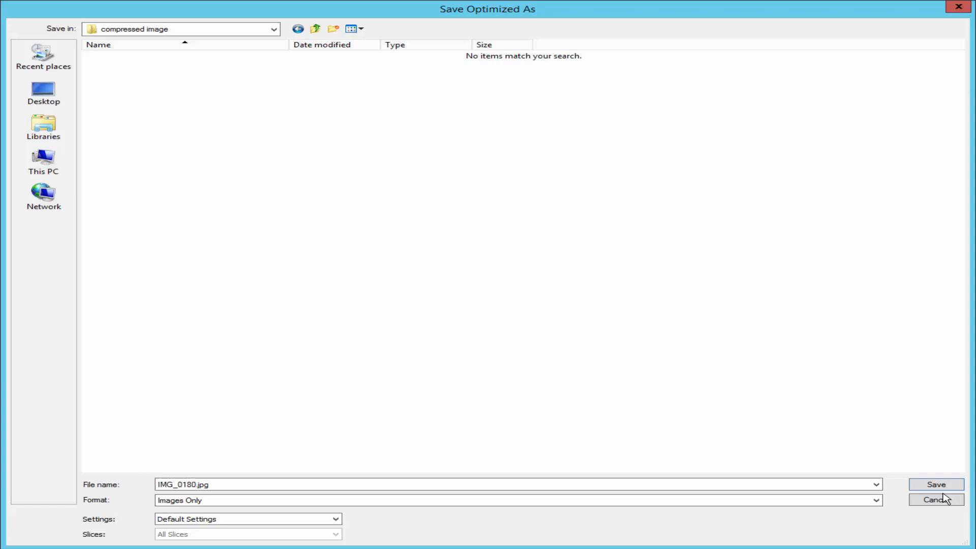
left_click(931, 501)
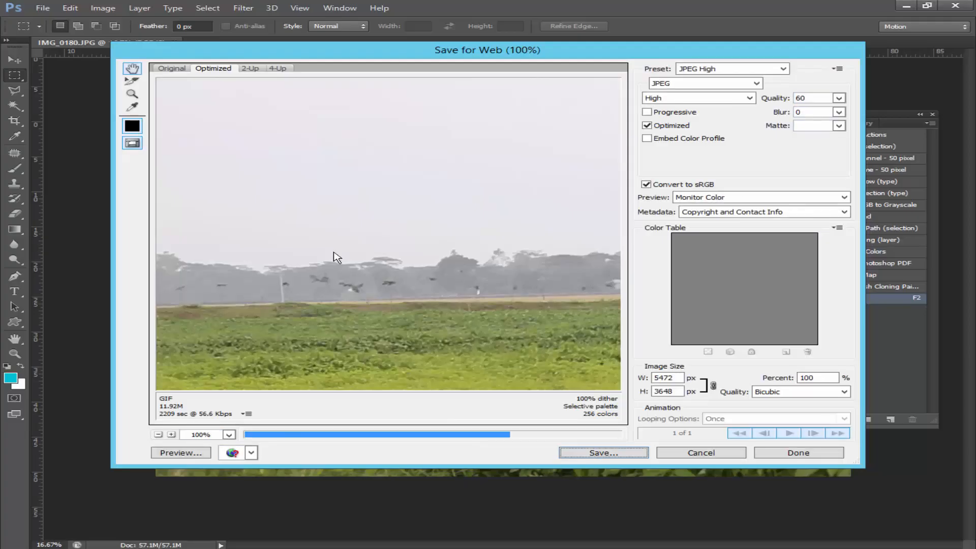
mouse_move(333, 254)
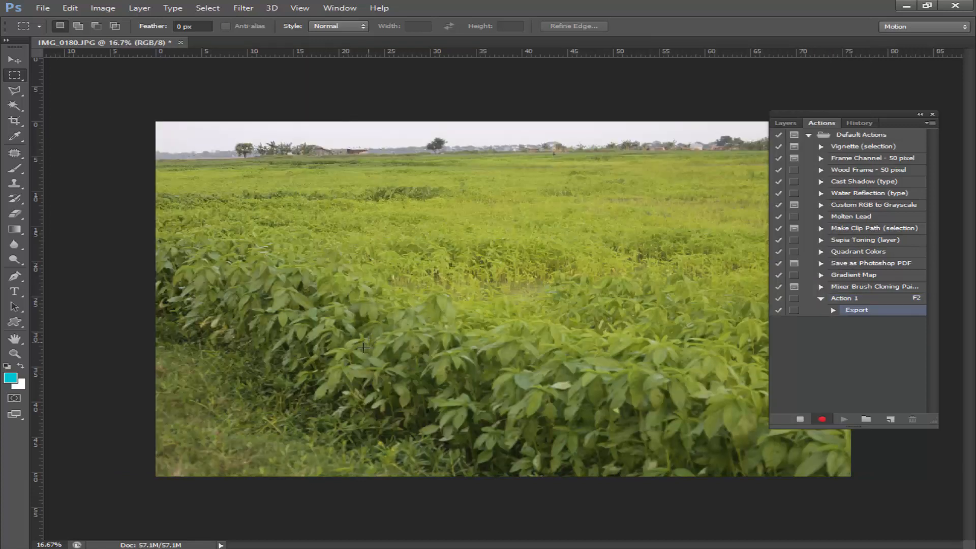
mouse_move(486, 220)
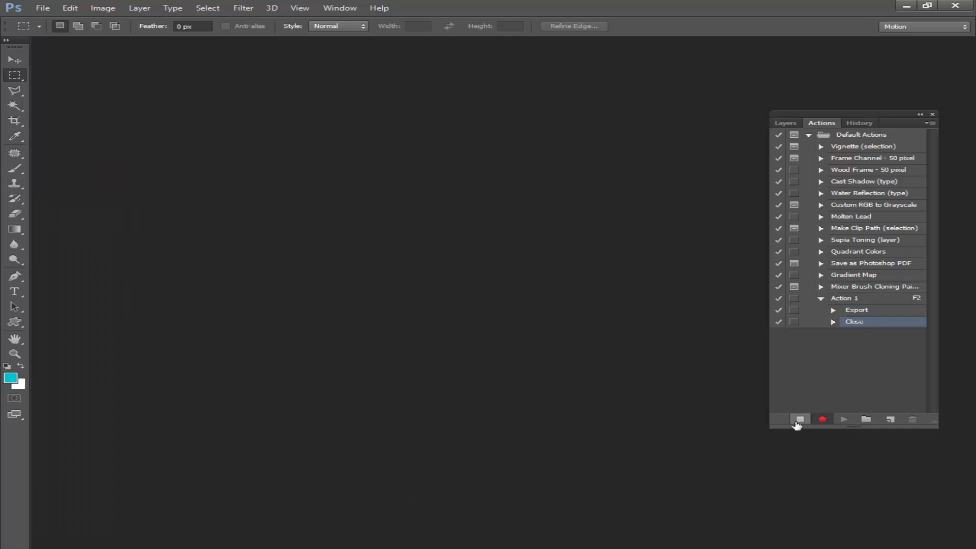
Stop recording Action 1 after its Export and Close steps
left_click(800, 419)
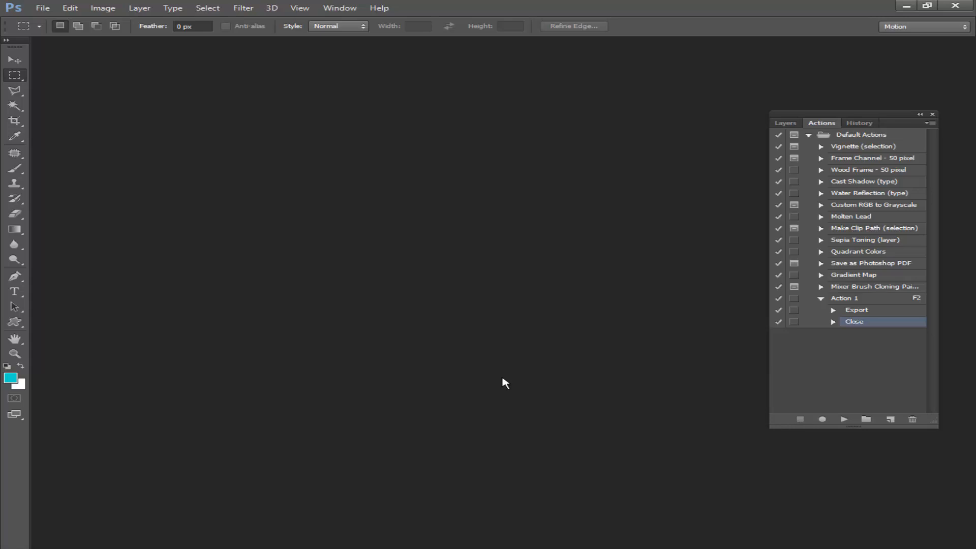
mouse_move(470, 435)
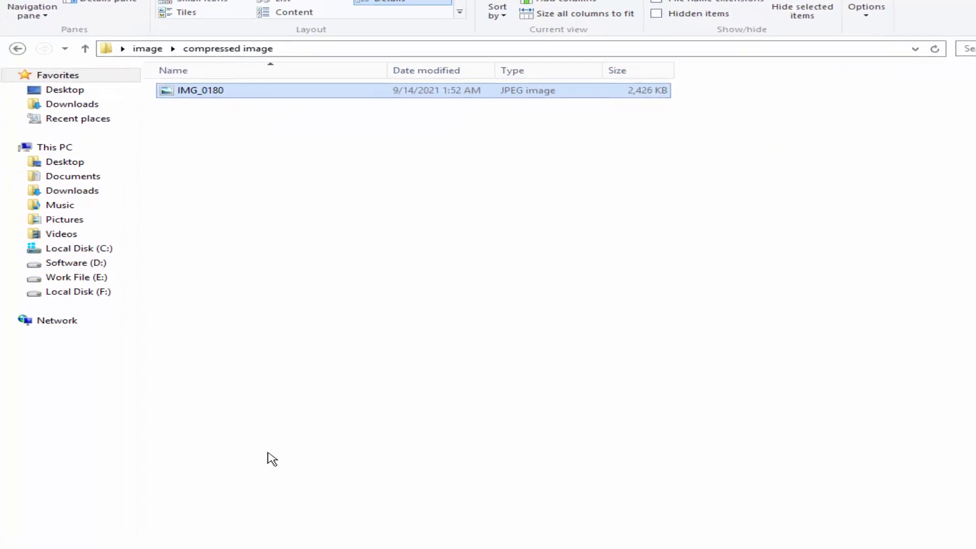
Check in Properties that the exported IMG_0180 is 2.36 MB
right_click(201, 90)
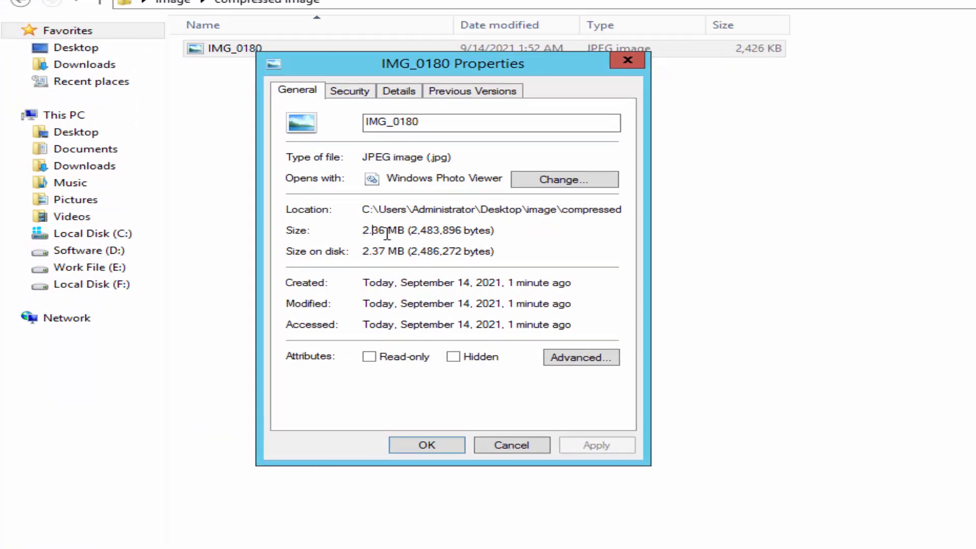
mouse_move(427, 445)
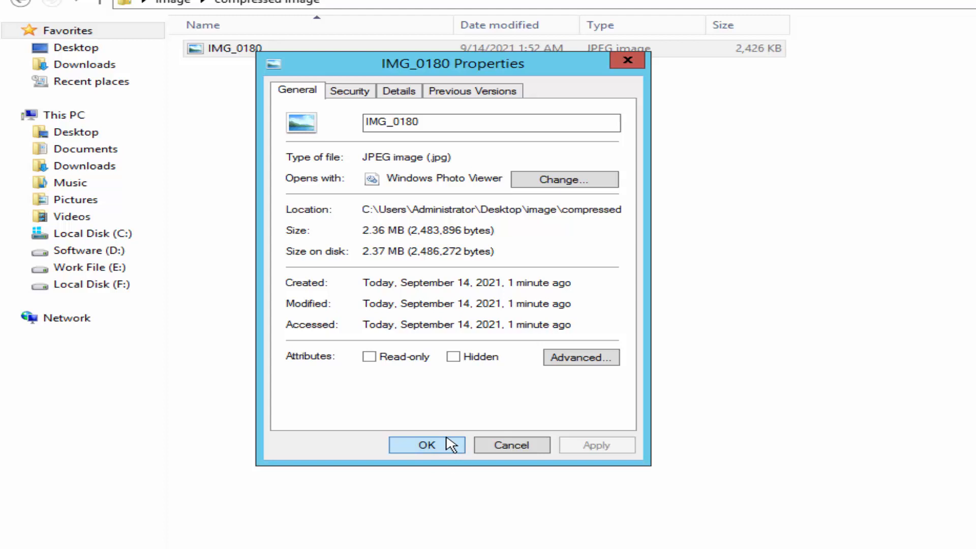
left_click(427, 444)
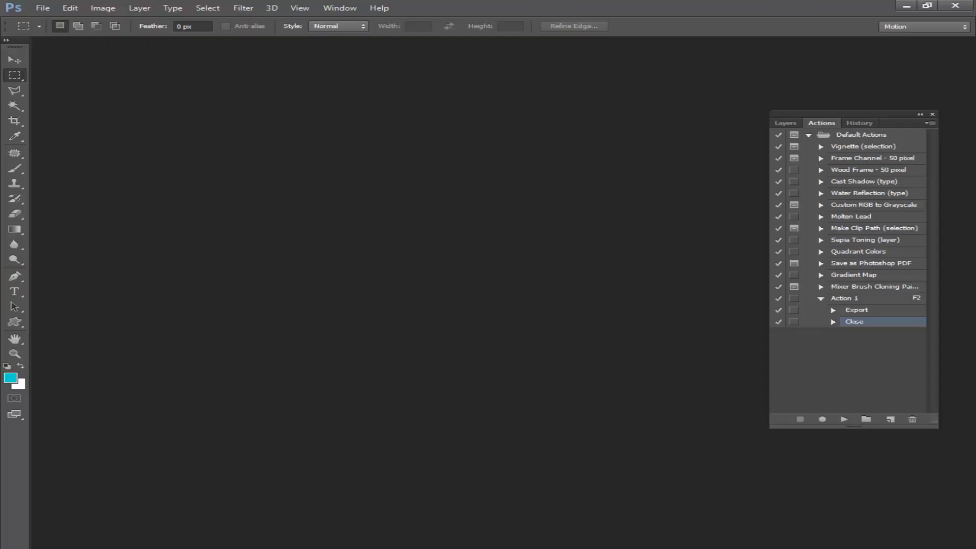
mouse_move(261, 346)
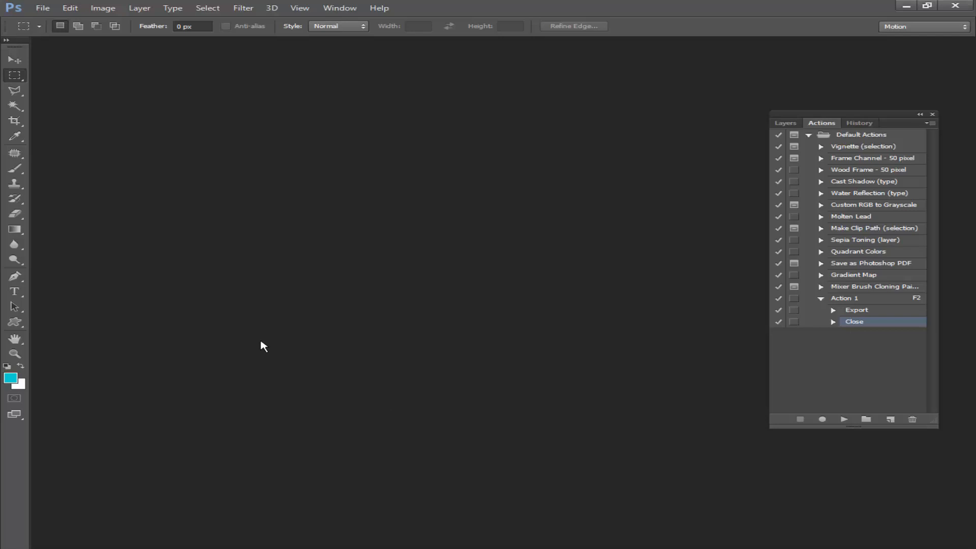
mouse_move(259, 353)
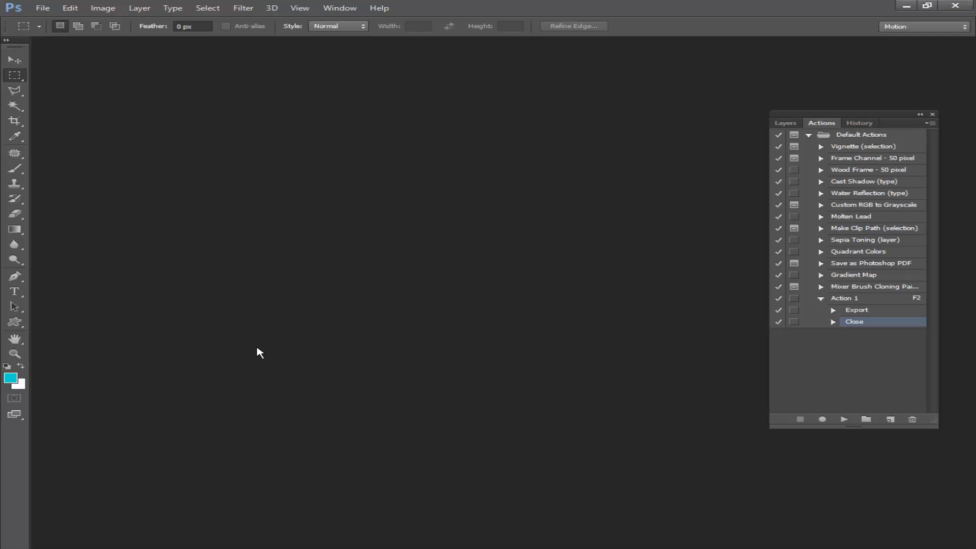
Show the File > Automate commands with Batch available
left_click(43, 8)
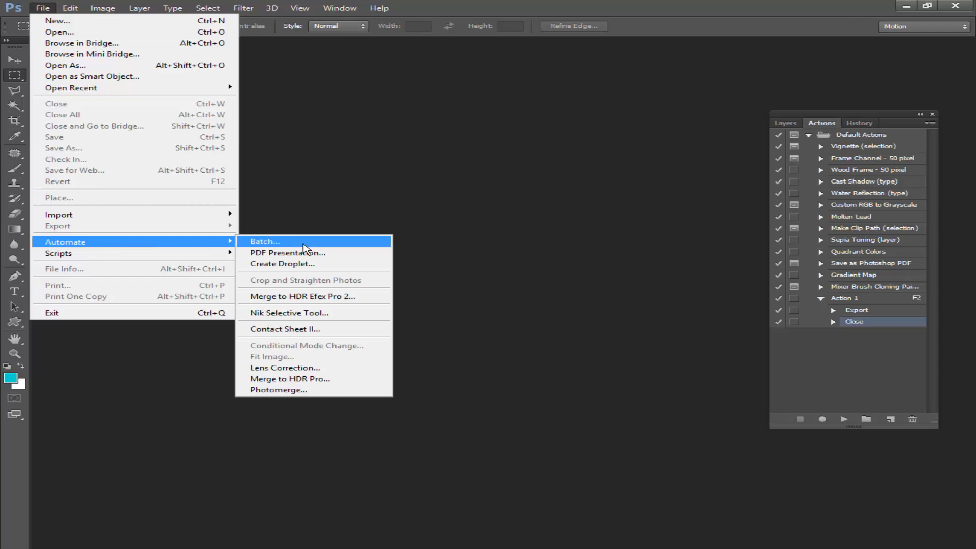
Set the Batch source folder to main image and destination to compressed image
left_click(263, 242)
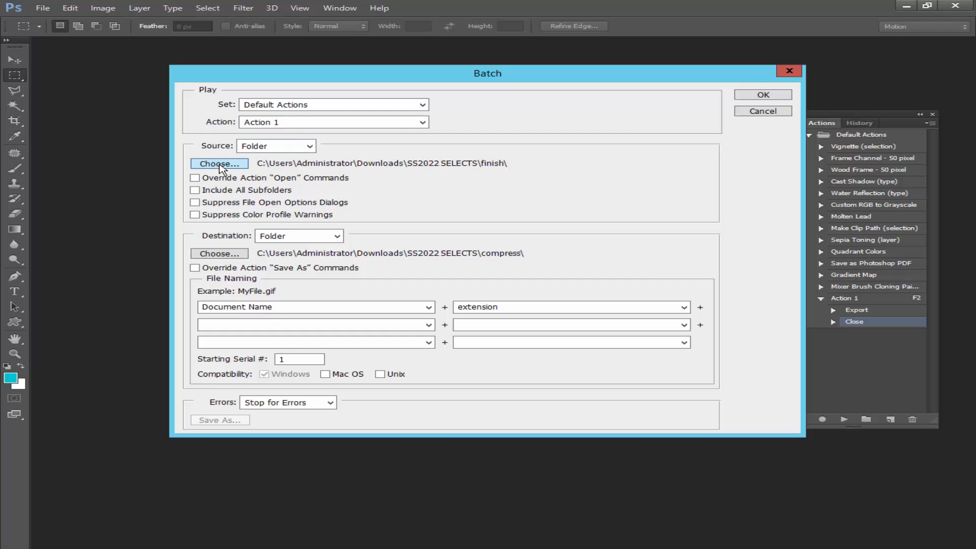
left_click(219, 163)
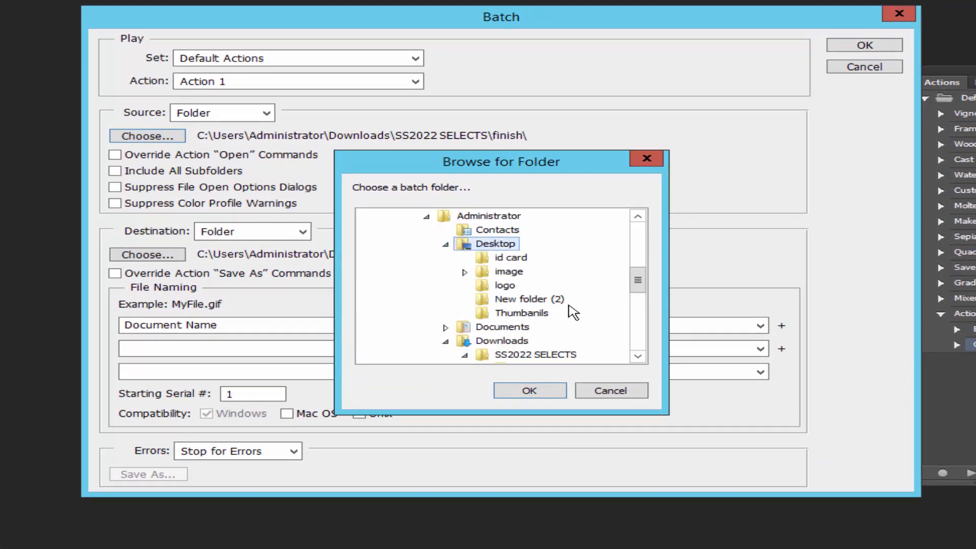
left_click(464, 272)
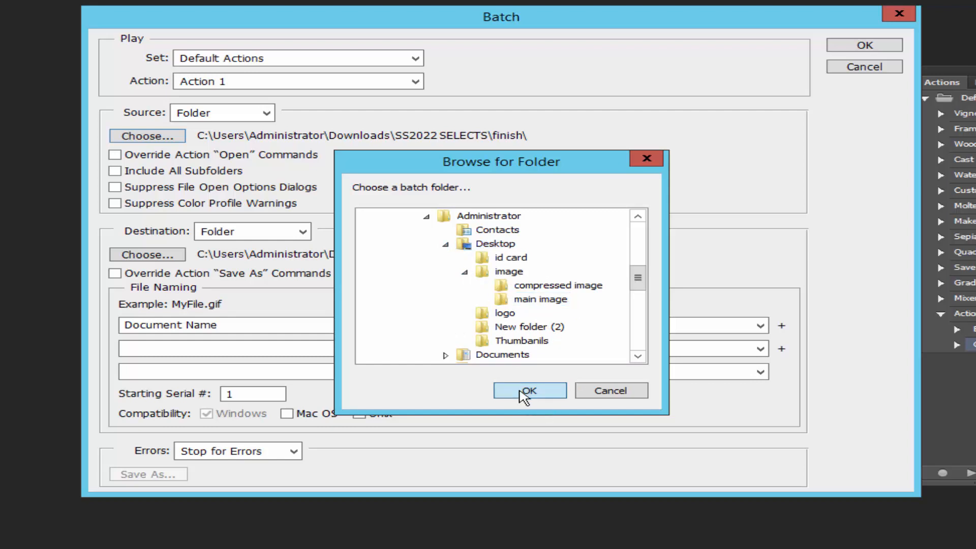
left_click(528, 390)
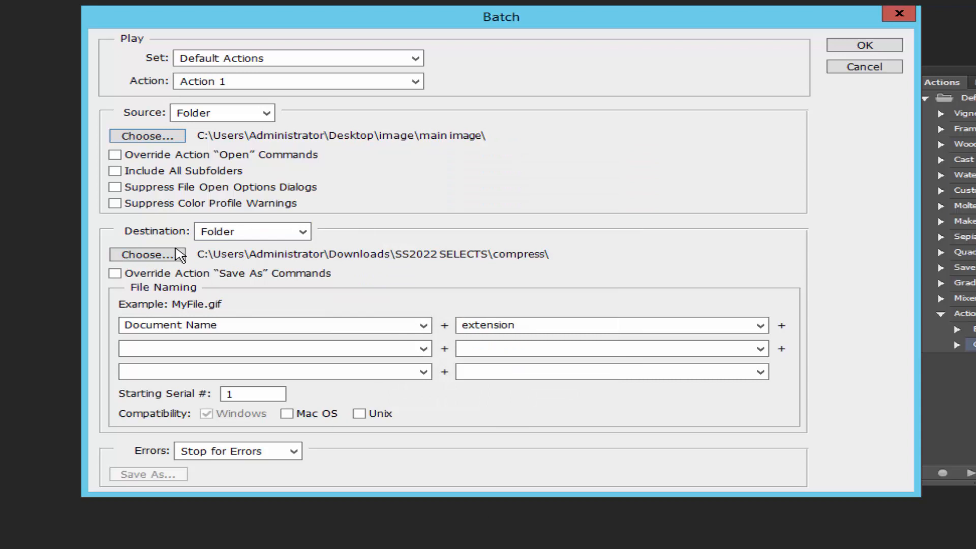
left_click(146, 254)
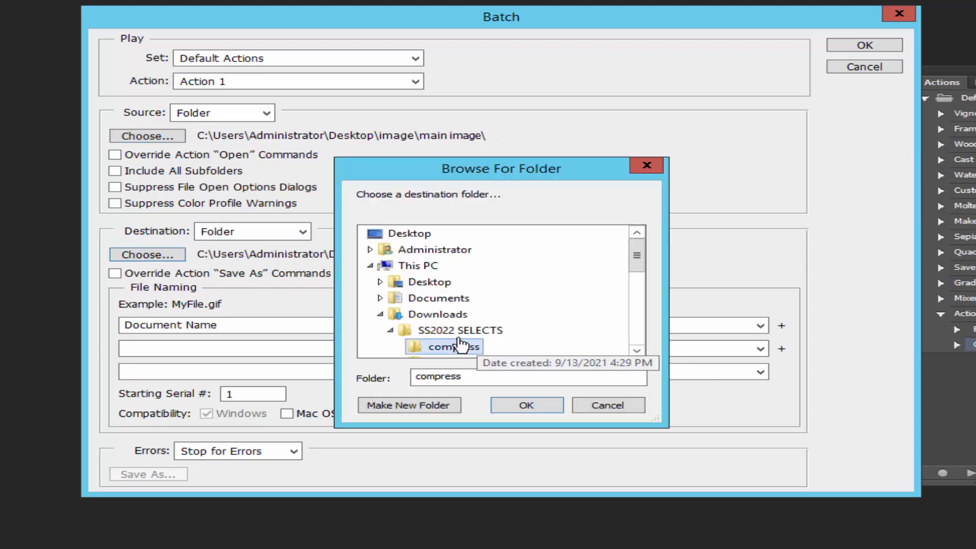
scroll("down", 3)
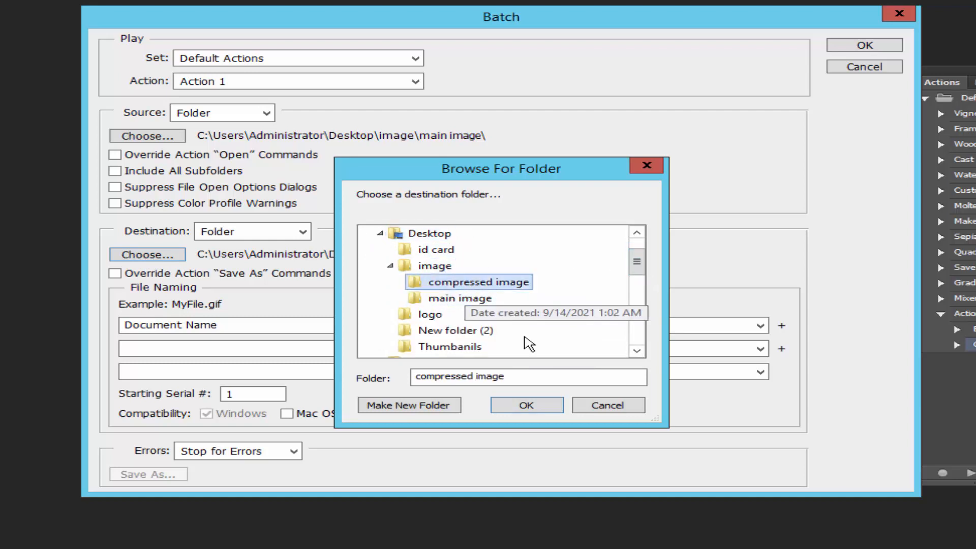
left_click(526, 405)
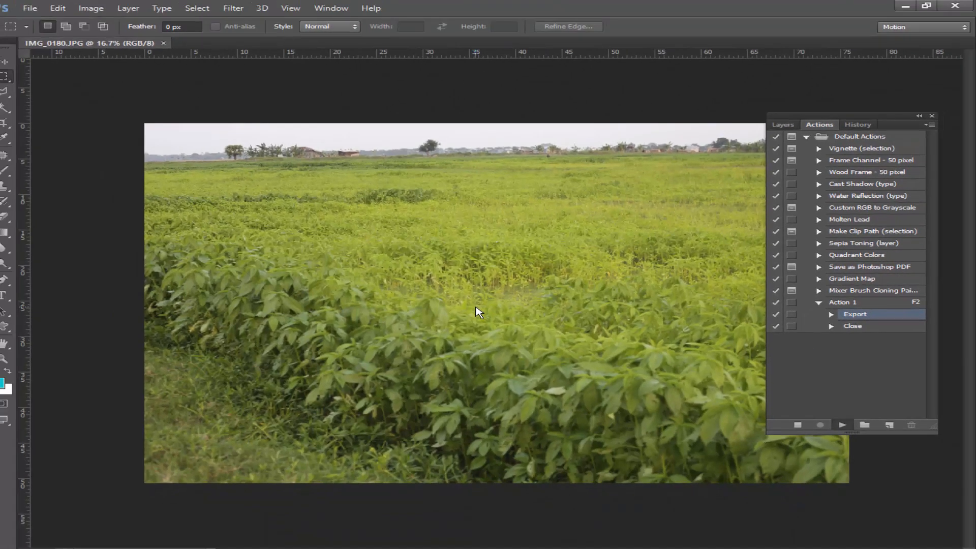
mouse_move(402, 366)
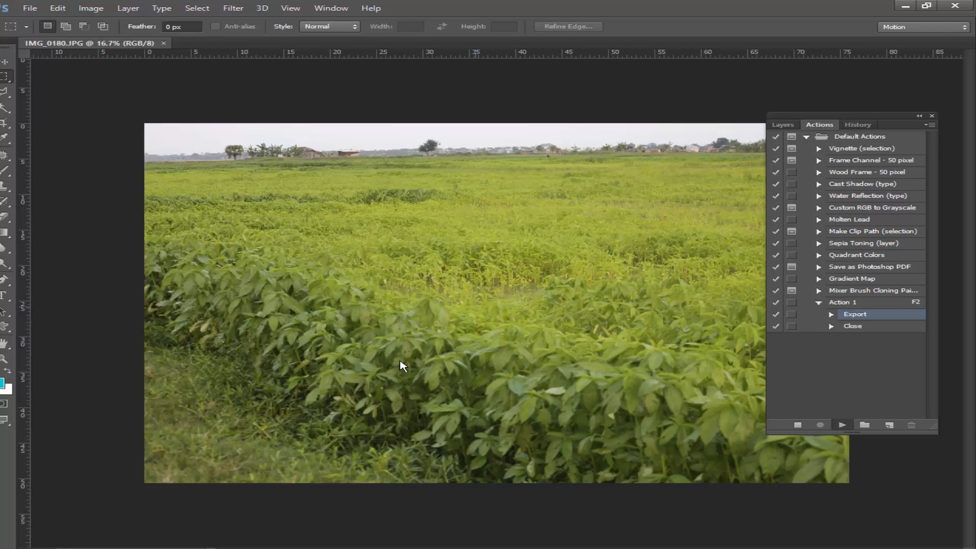
Let the batch run export the first photos from IMG_0180 through IMG_0203
left_click(853, 326)
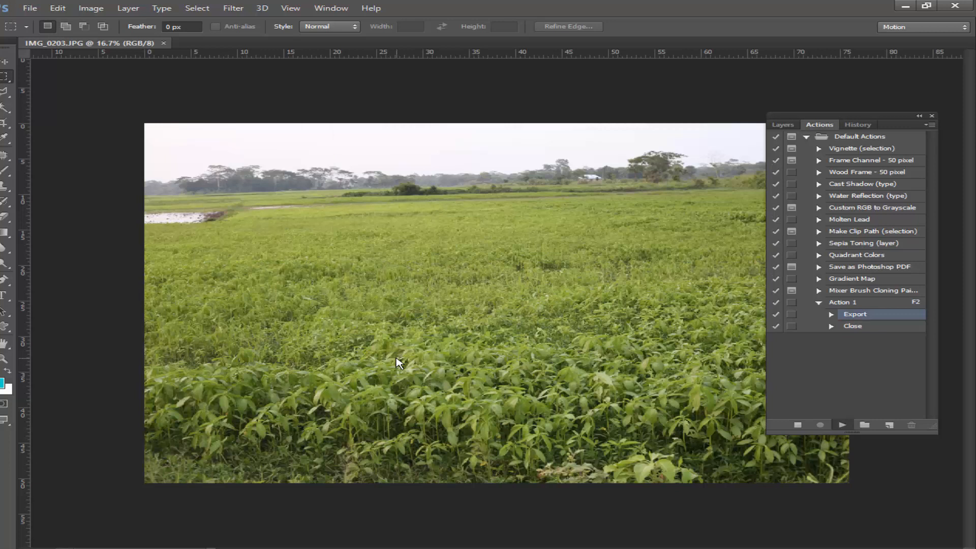
mouse_move(390, 363)
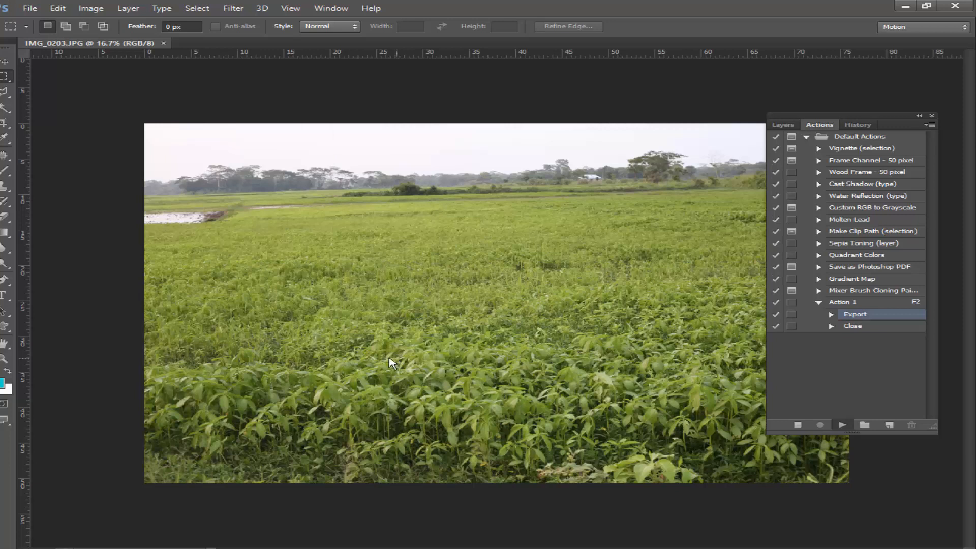
left_click(853, 325)
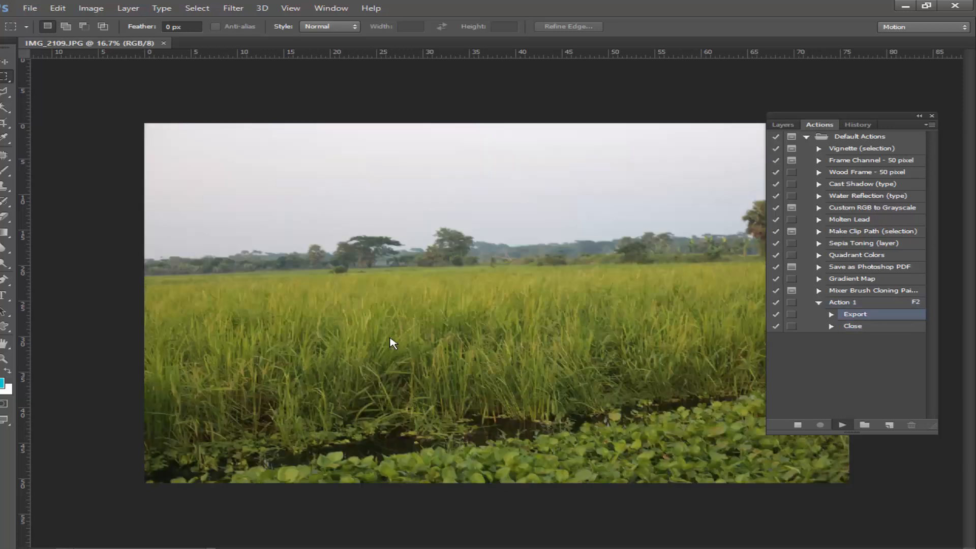
mouse_move(454, 279)
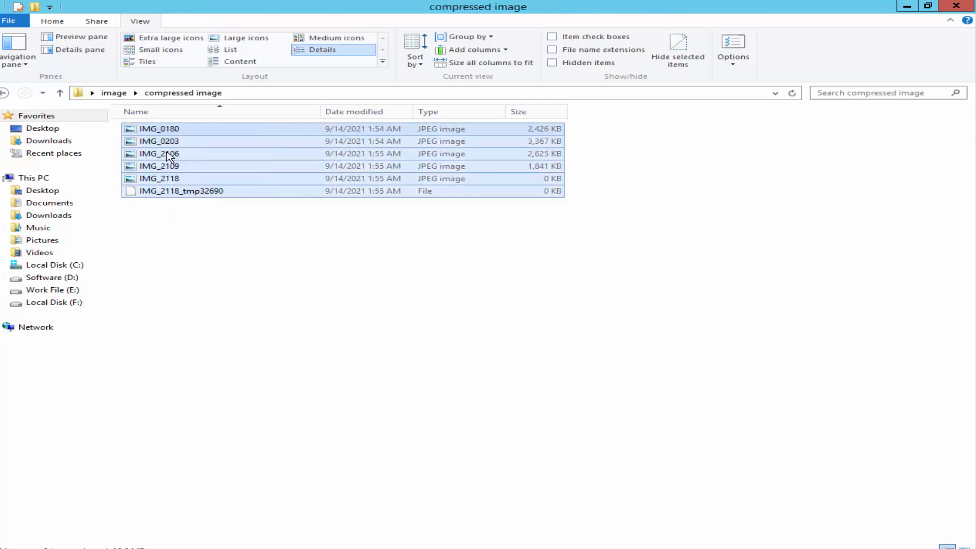
Return from compressed image to the image folder and reopen main image
left_click(246, 37)
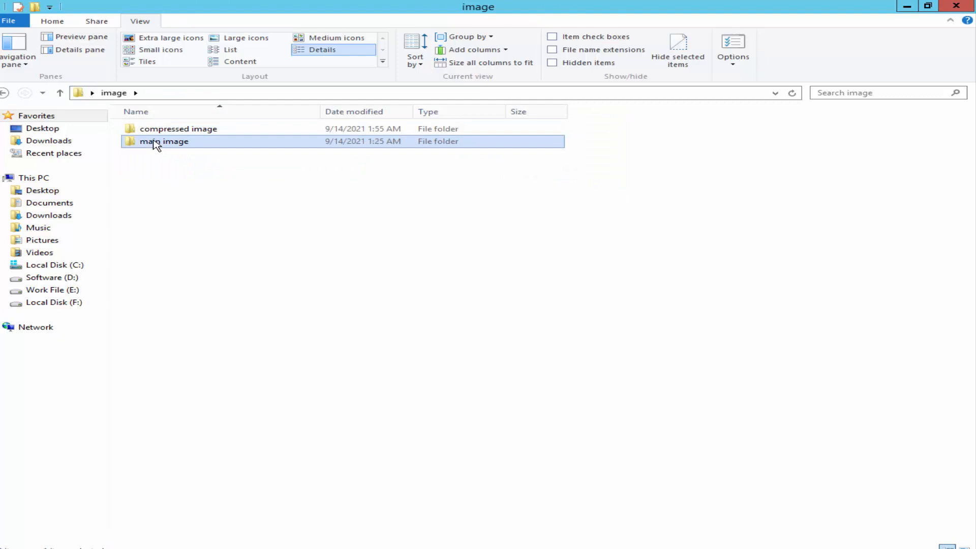
double_click(179, 128)
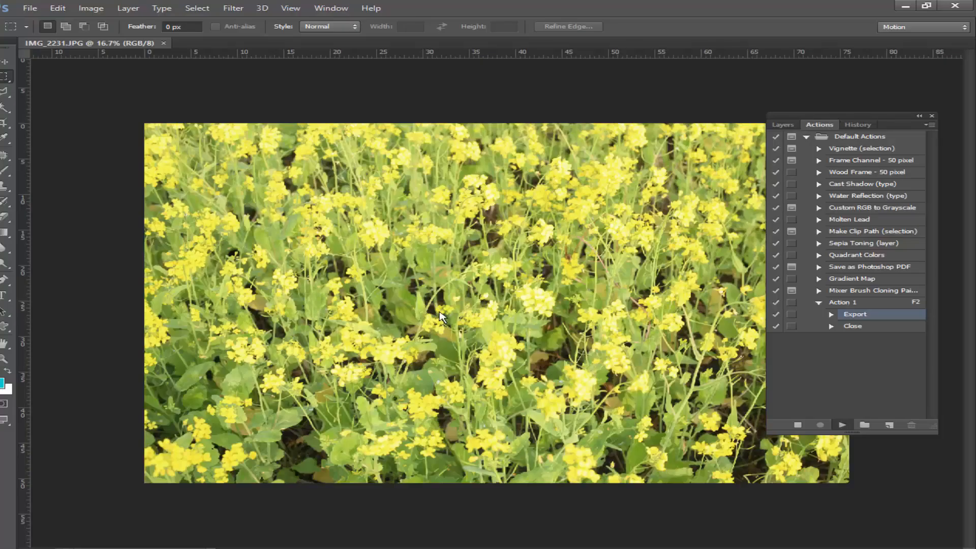
Let the batch process the yellow-flower photos IMG_2231, IMG_2244 and IMG_2262
left_click(853, 326)
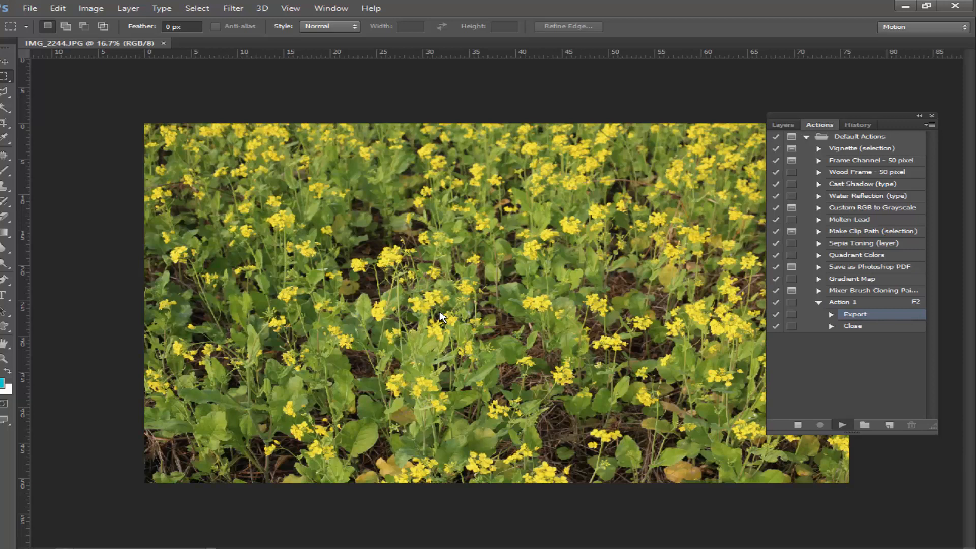
left_click(852, 325)
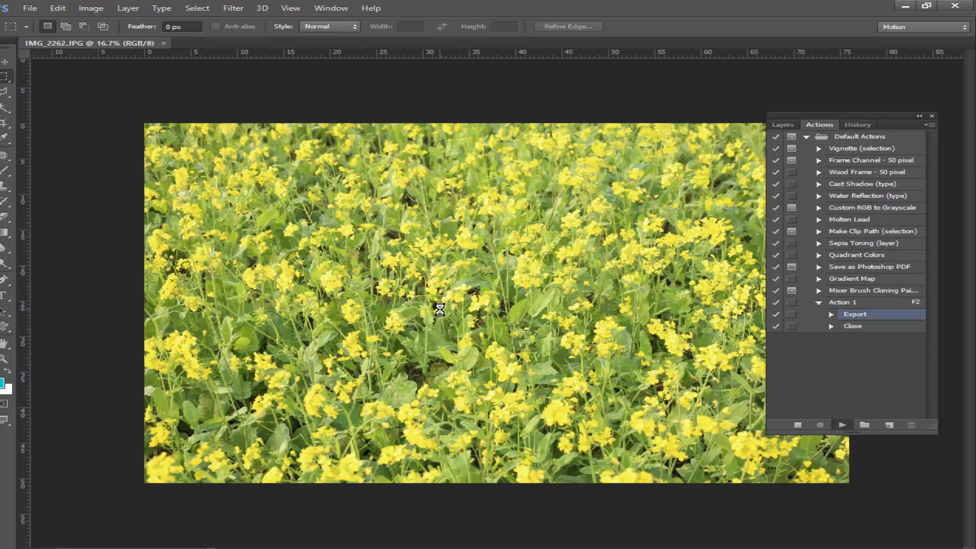
left_click(853, 325)
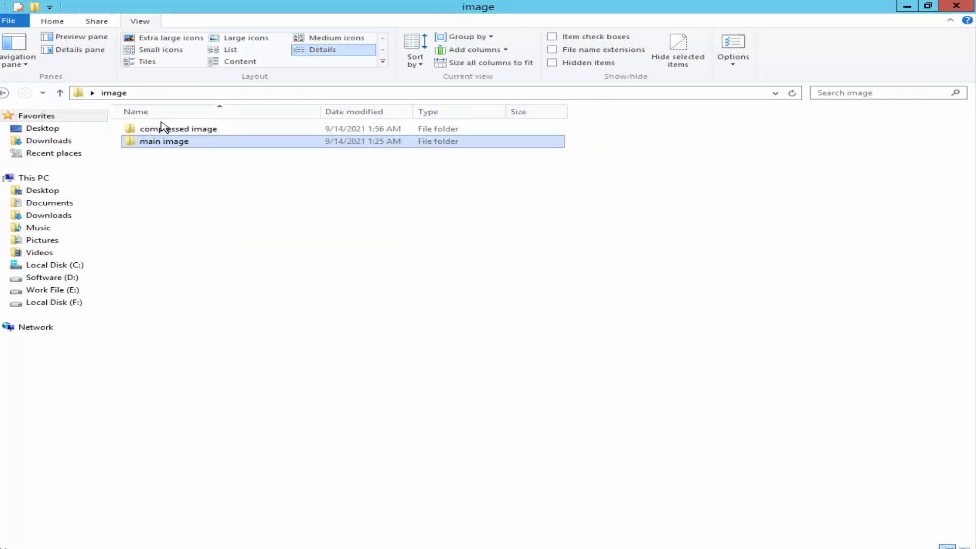
Open the 'compressed image' folder while the batch finishes the last grass photos
double_click(178, 129)
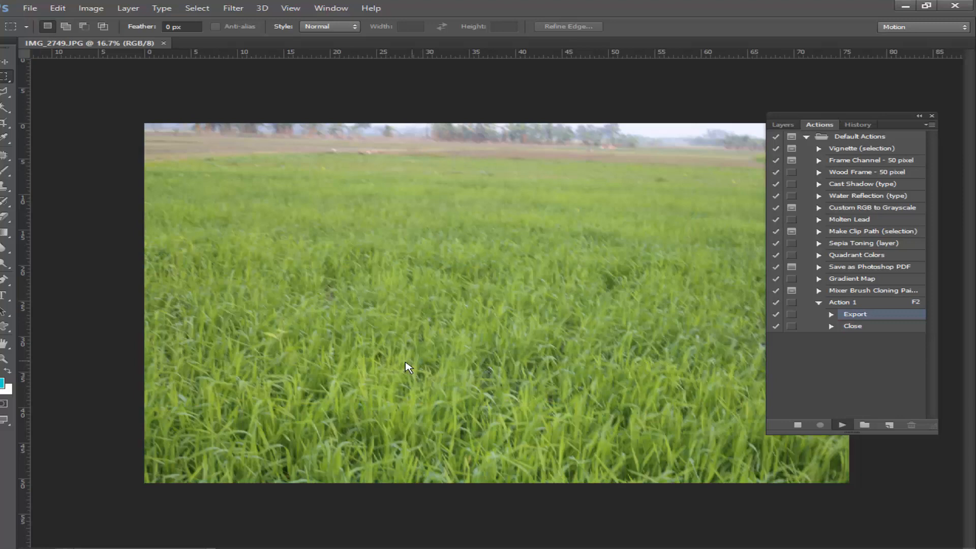
left_click(854, 325)
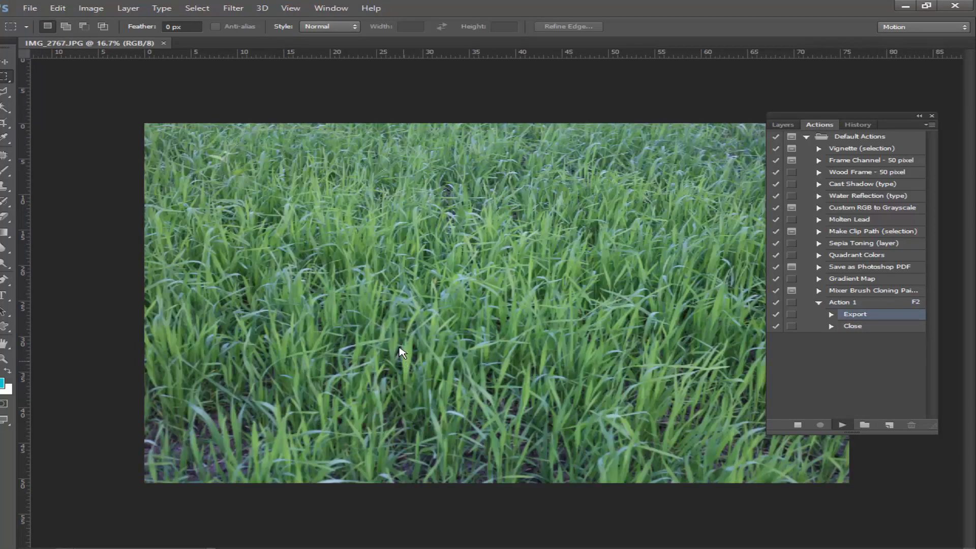
mouse_move(400, 349)
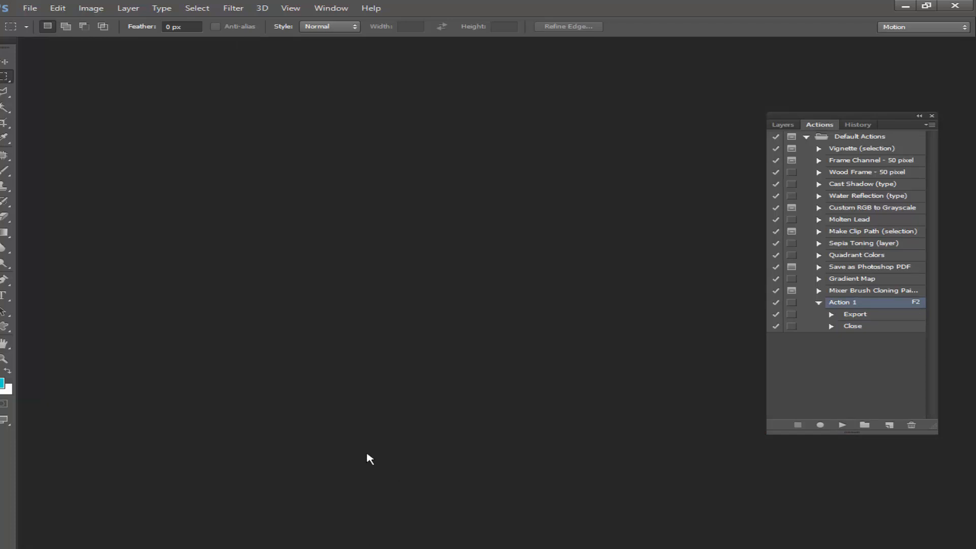
mouse_move(390, 478)
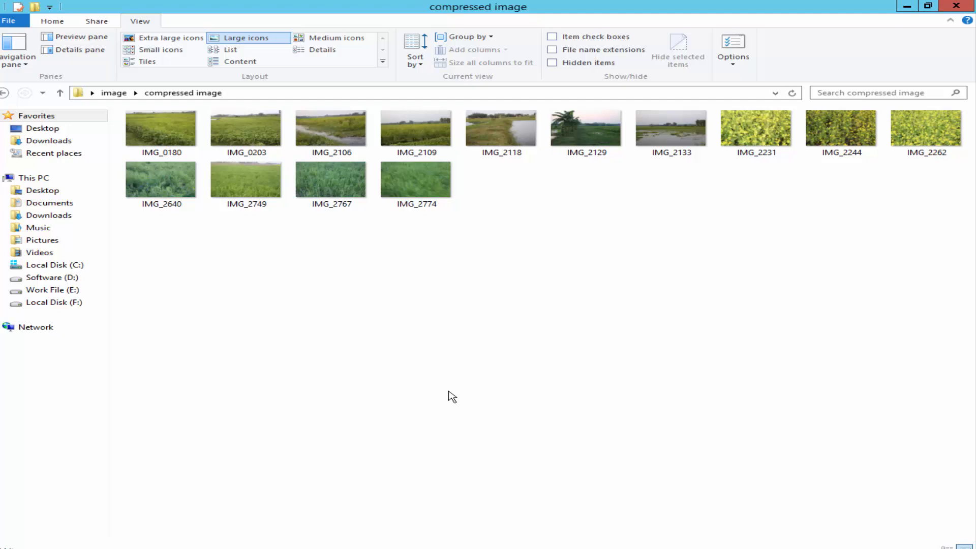
Select all 14 processed photos, then select the originals in 'main image' for comparison
key("ctrl+a")
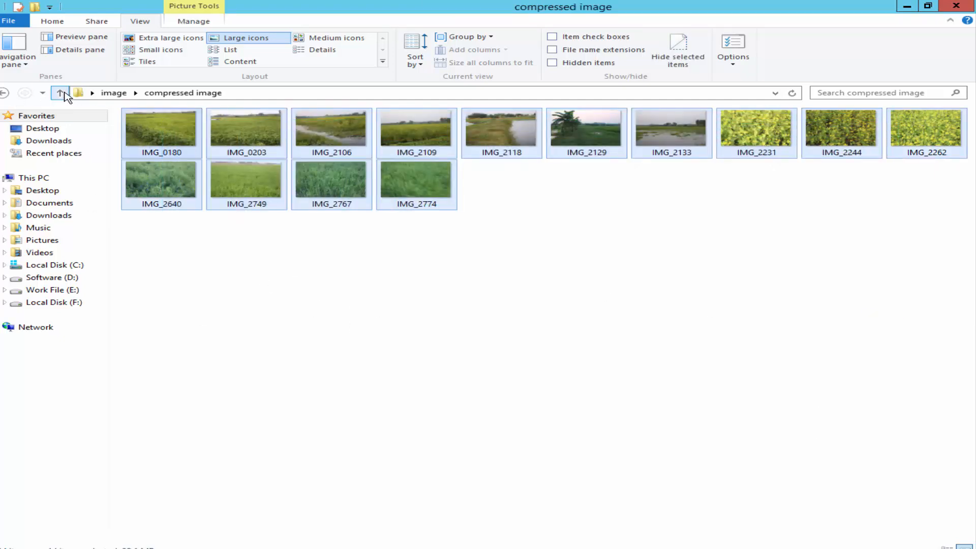
left_click(60, 92)
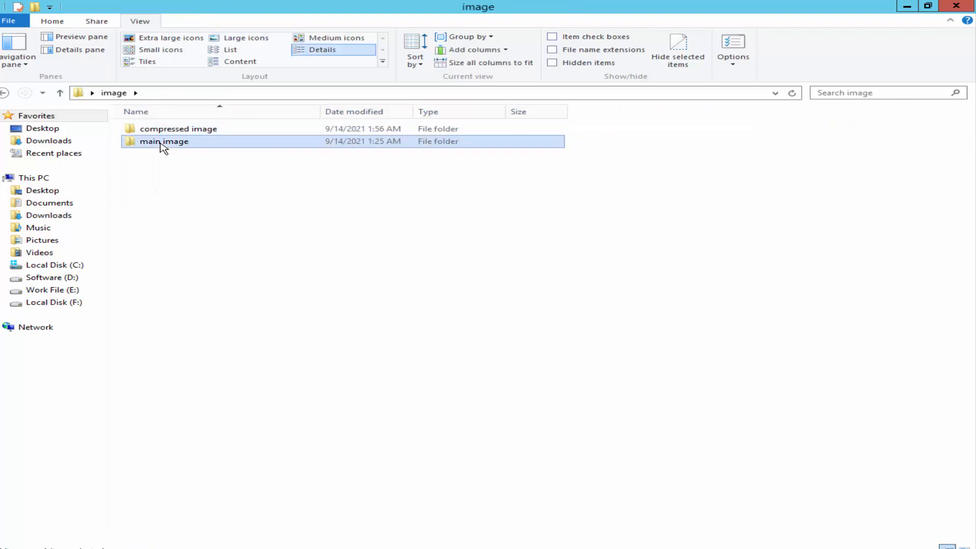
double_click(163, 142)
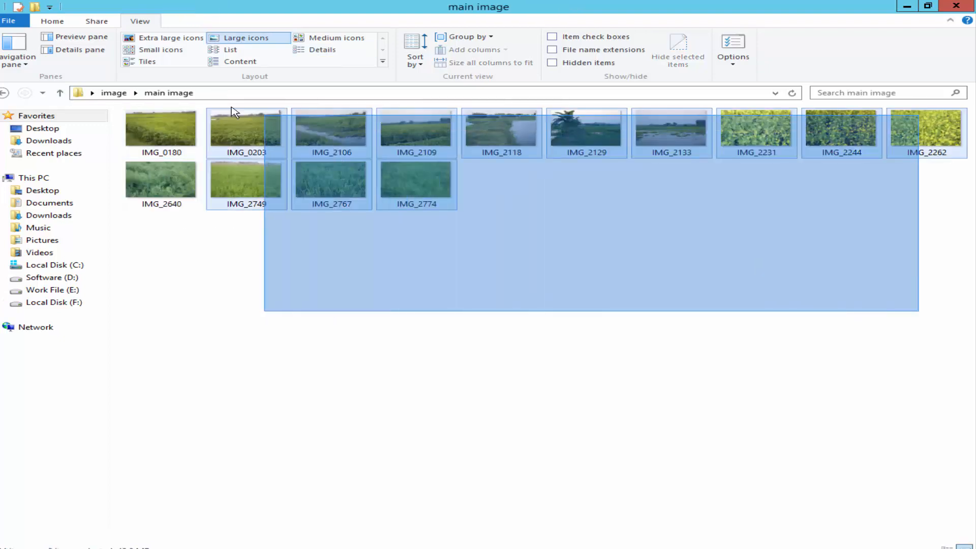
left_click(416, 179)
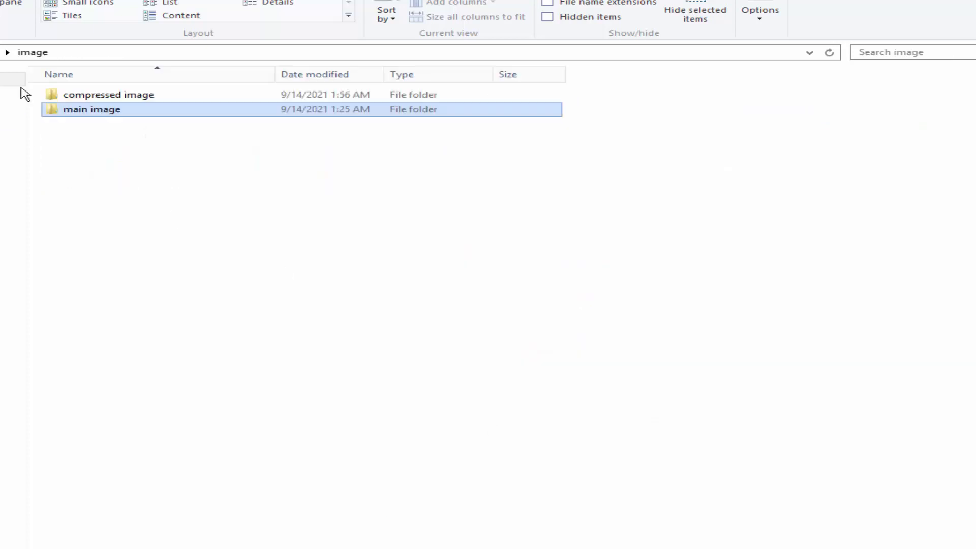
Check IMG_2774 in 'compressed image' shows 0.99 MB in Properties, then dismiss it
double_click(109, 93)
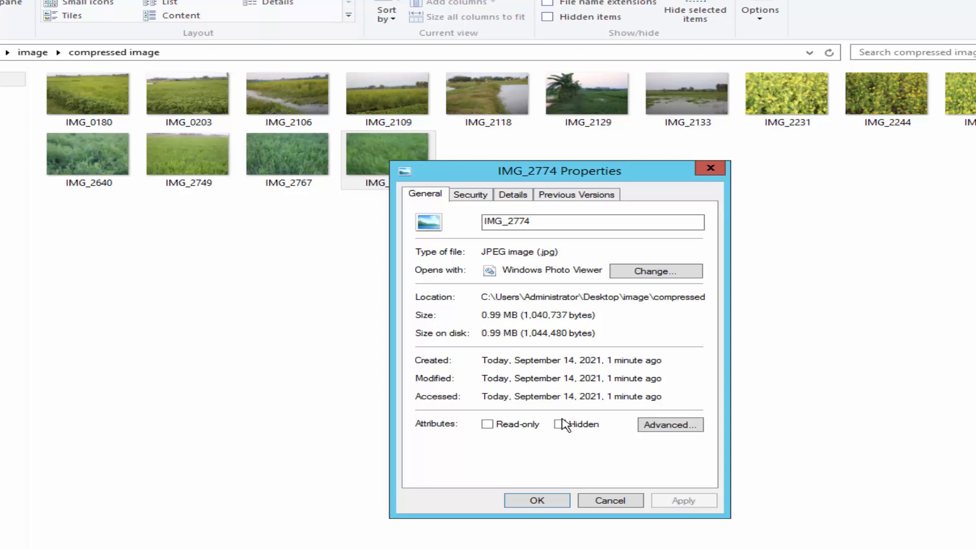
left_click(537, 501)
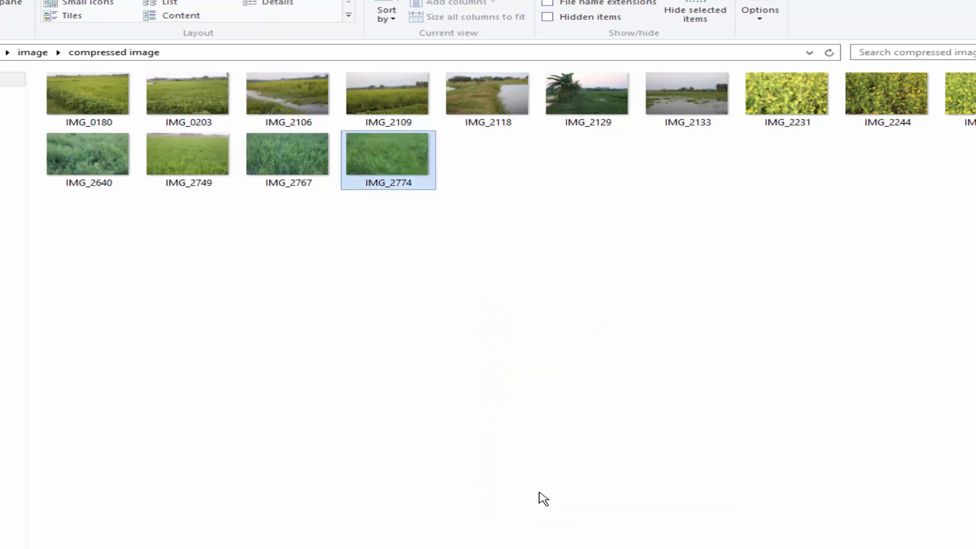